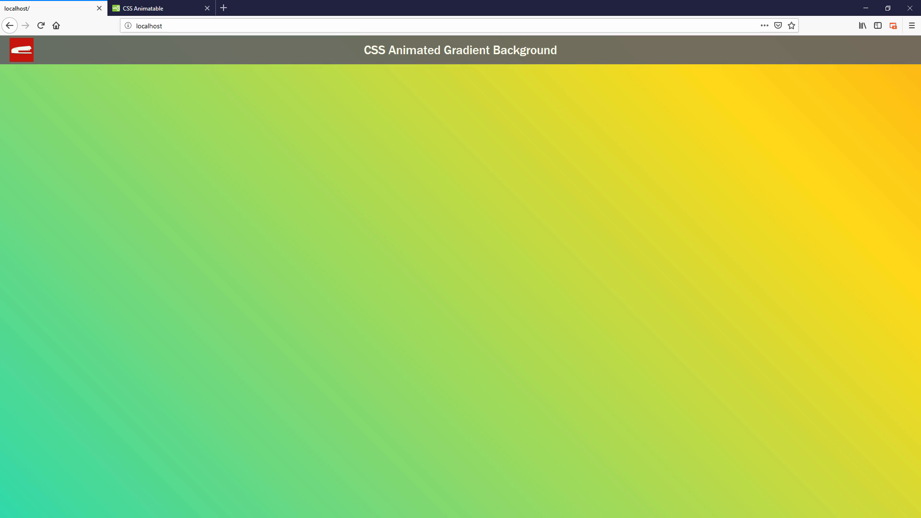
- Place the cursor inside the .wrapper rule in styles.css and set height: 100%
click(158, 7)
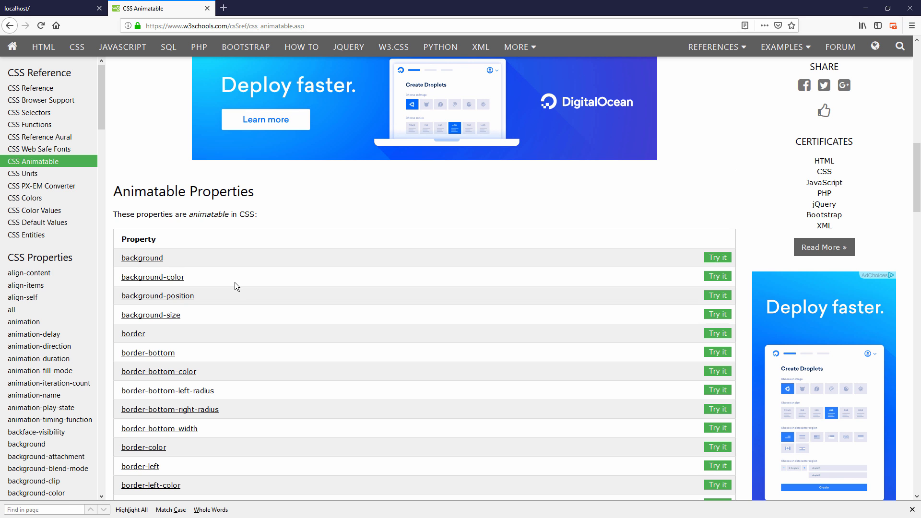
scroll(down, 3)
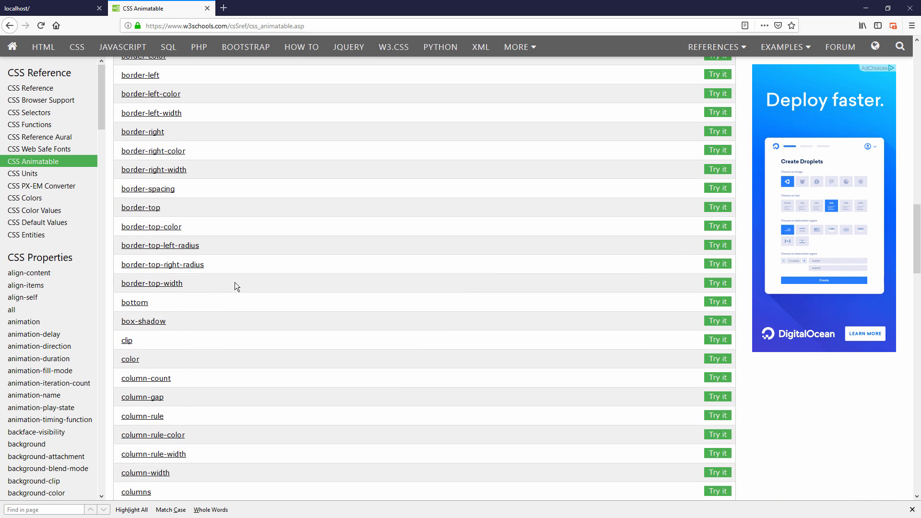
scroll(down, 3)
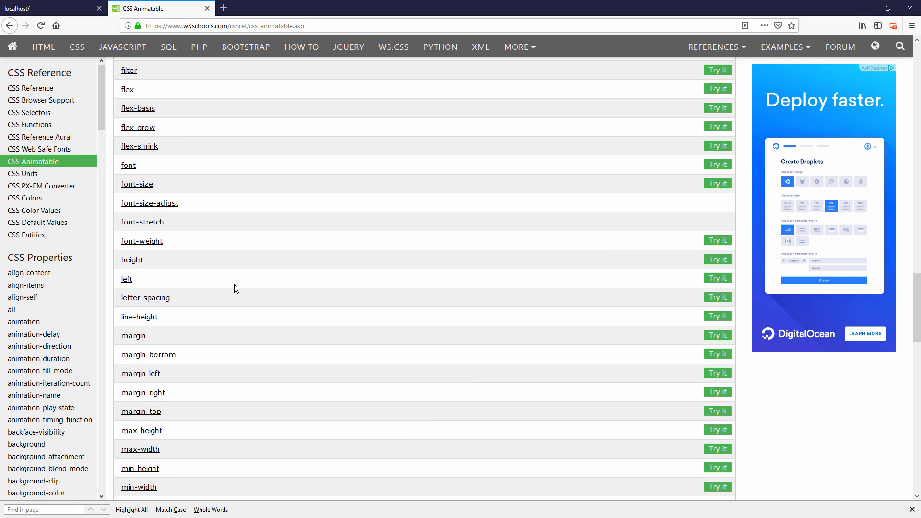
mouse_move(286, 325)
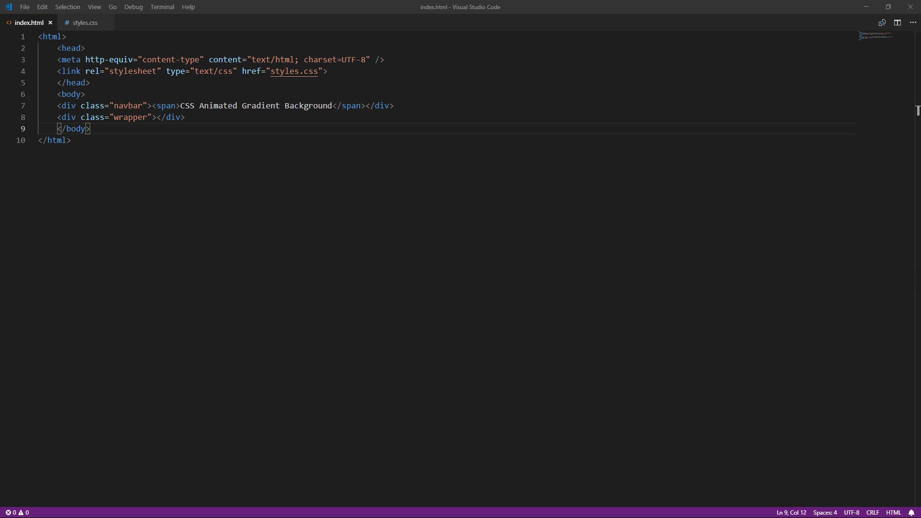
click(186, 117)
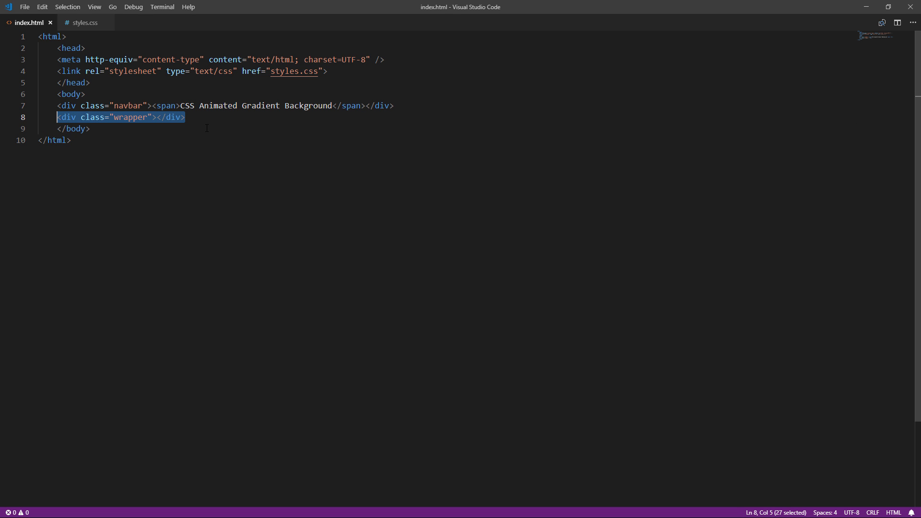
click(91, 128)
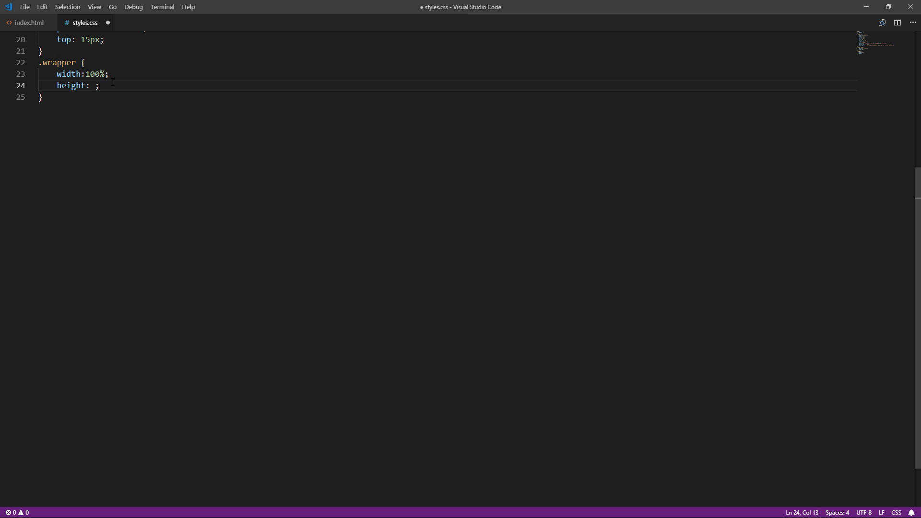
text(100%;)
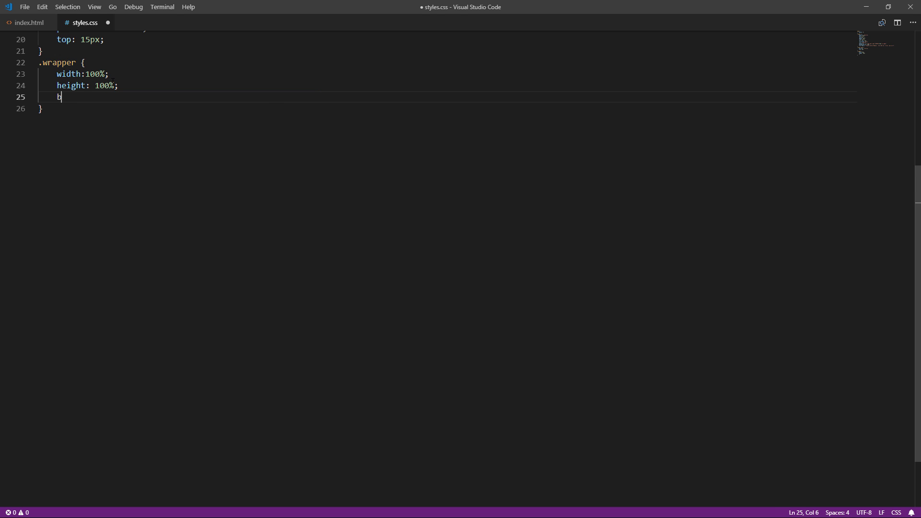
- Add a 45deg linear-gradient background: #F17C58, #E94584, #24AADB, #27DBB1, #FFDC18, #FF3706
text(ackground:)
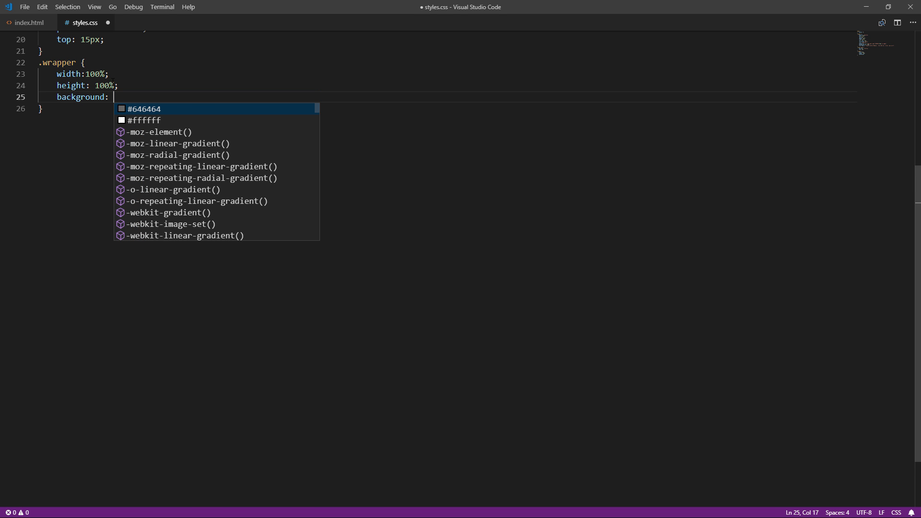
text(liner)
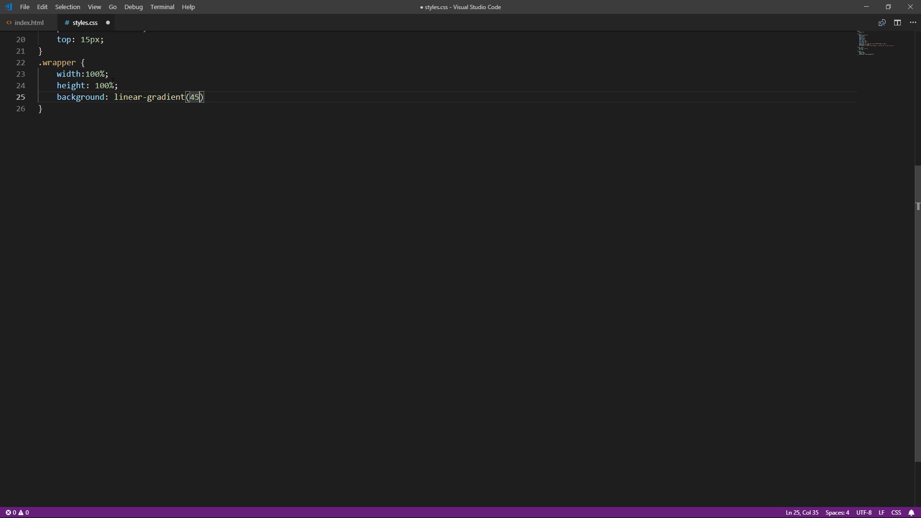
text(deg,)
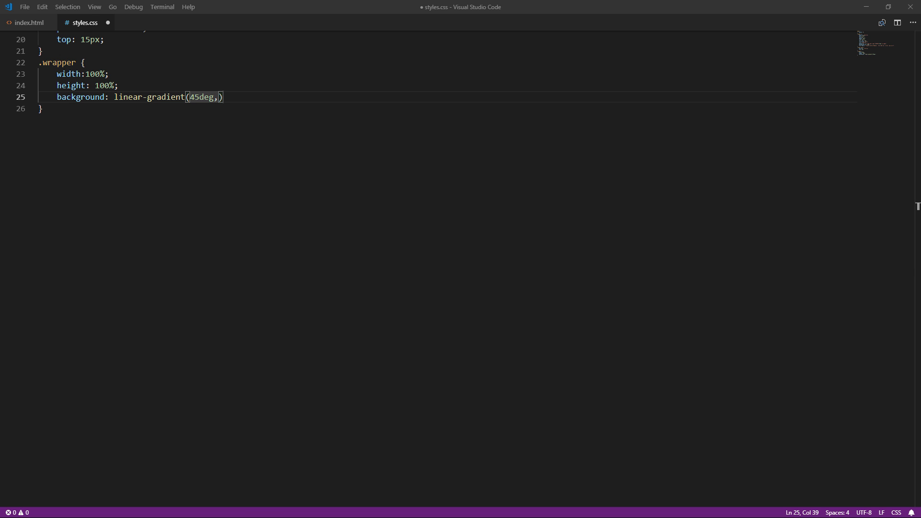
text(#F17C58, #E94584, #24AADB , #27DBB1,#FFDC18, #FF3706)
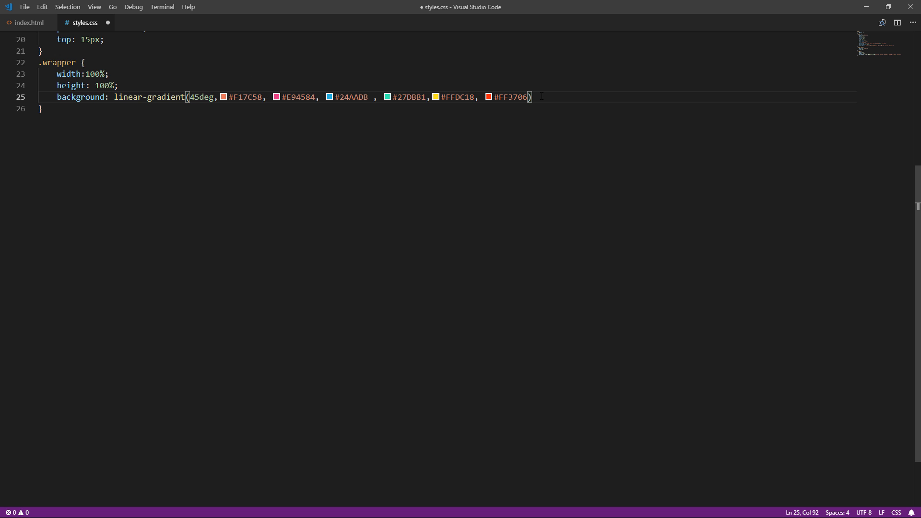
text(;)
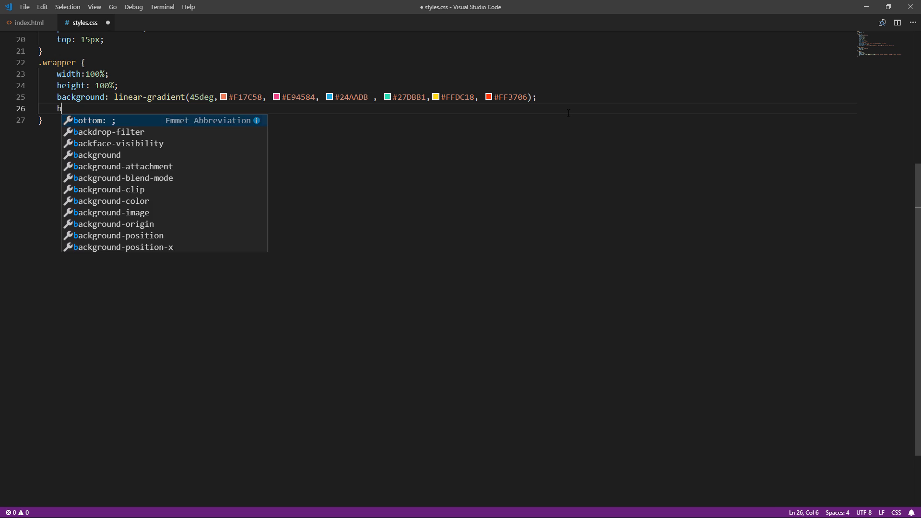
- Add background-size: 600% 100% and animation: gradient 16s linear infinite to .wrapper
text(ackground-size: 600)
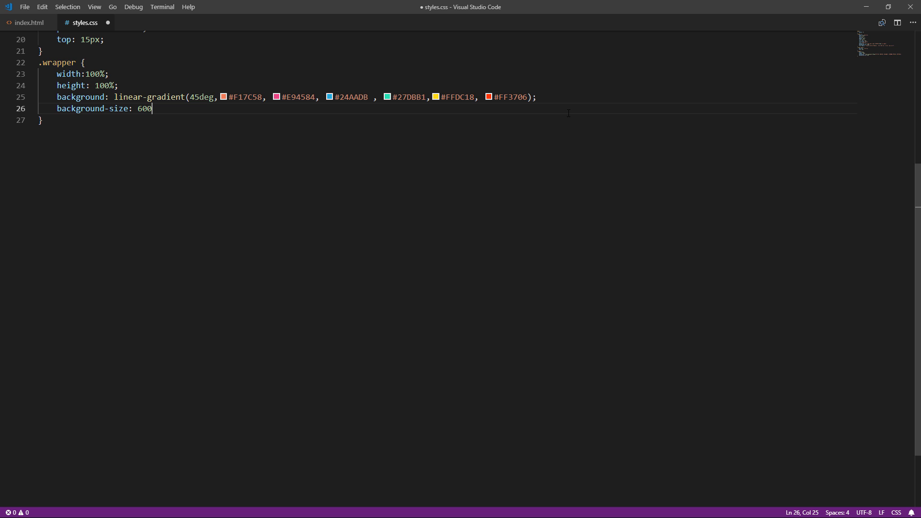
text(% 100%;)
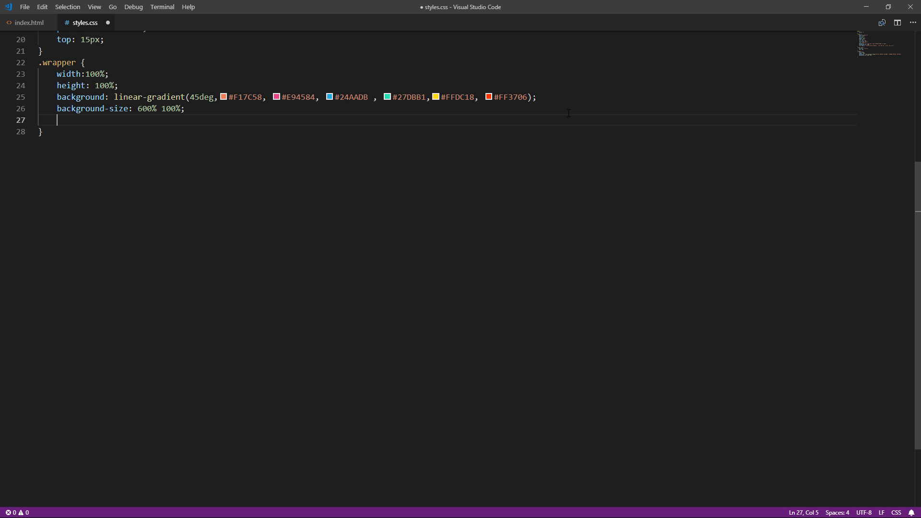
text(animation:)
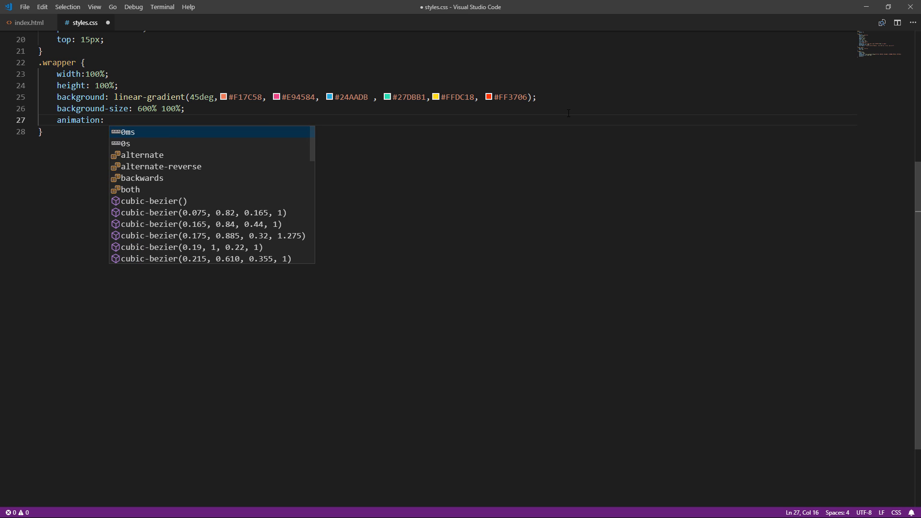
text(gradient 16s)
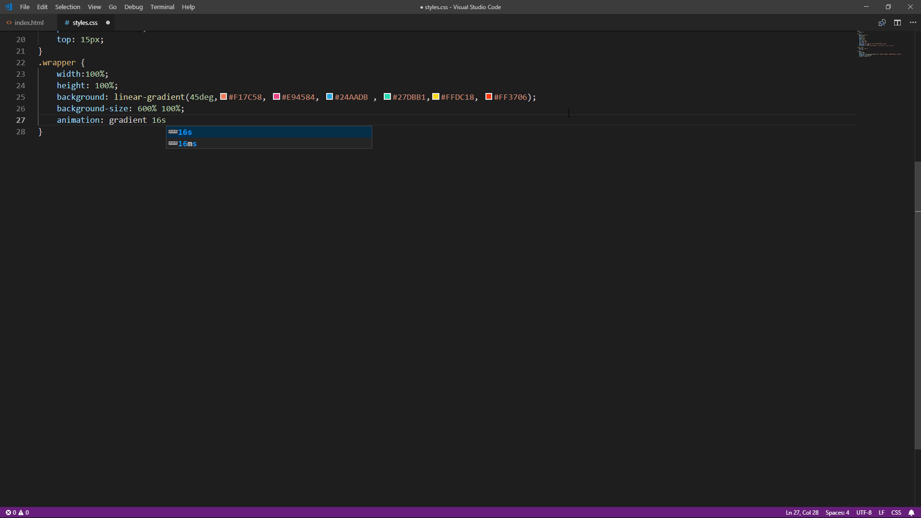
text(linear infinite;)
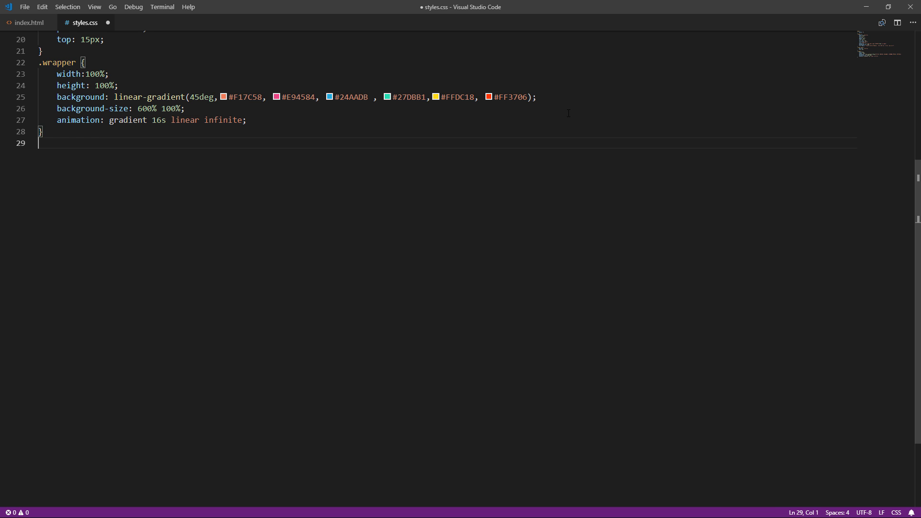
text(@keyframes)
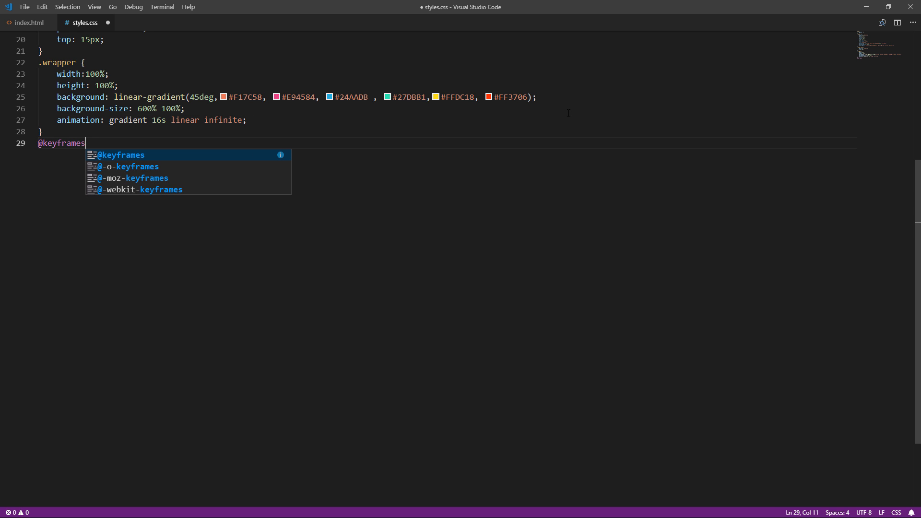
text(gradient {)
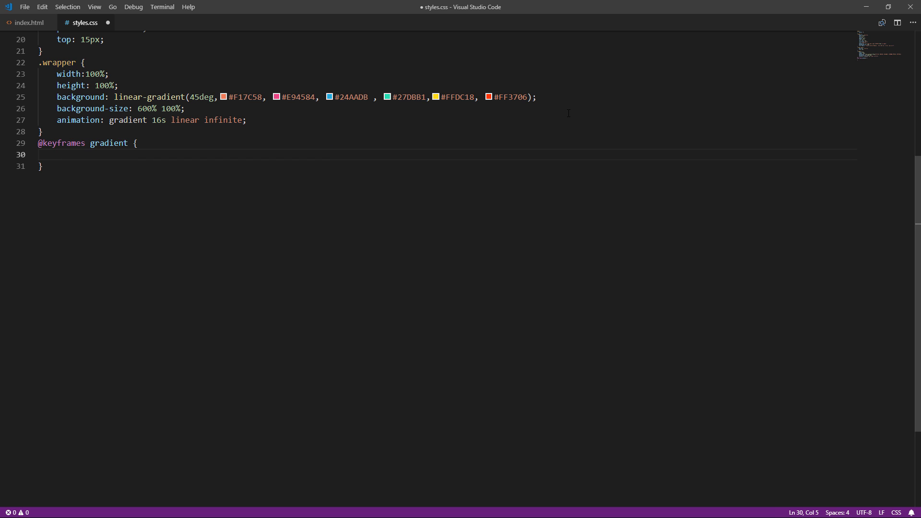
text(0% {background)
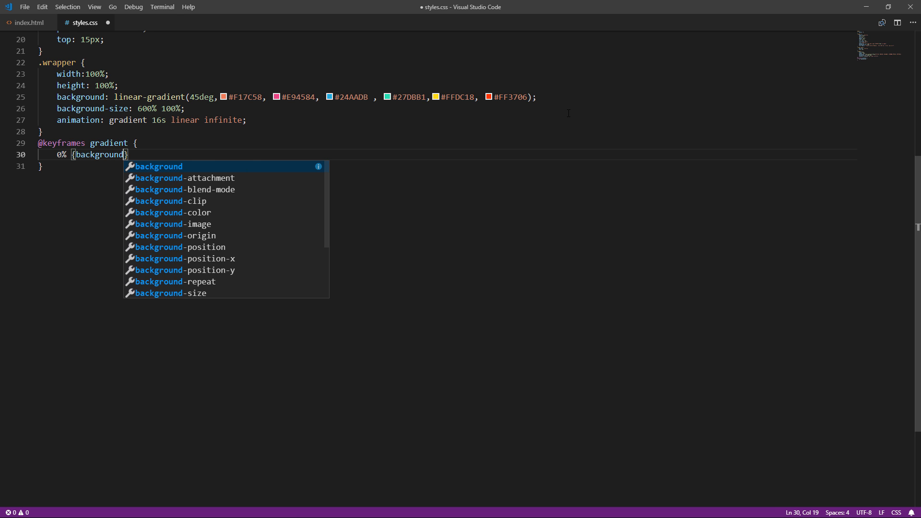
text(-position: 0%)
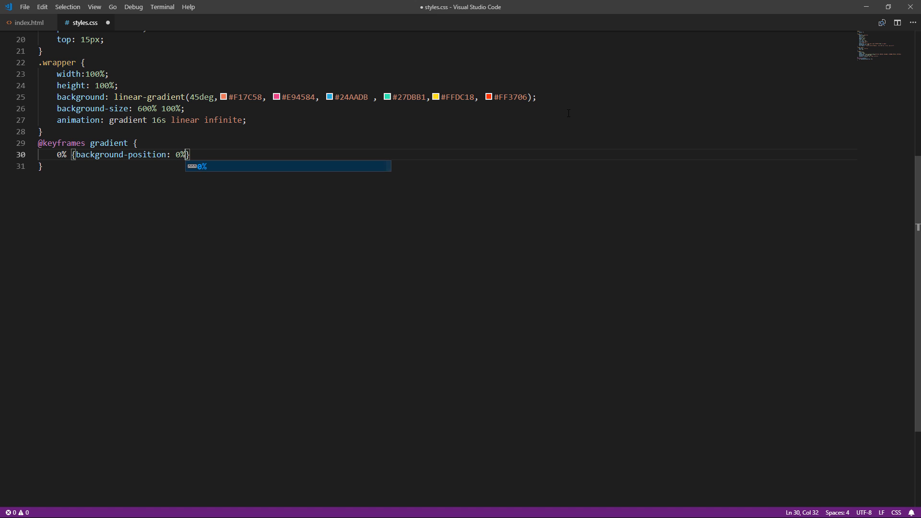
key(Enter)
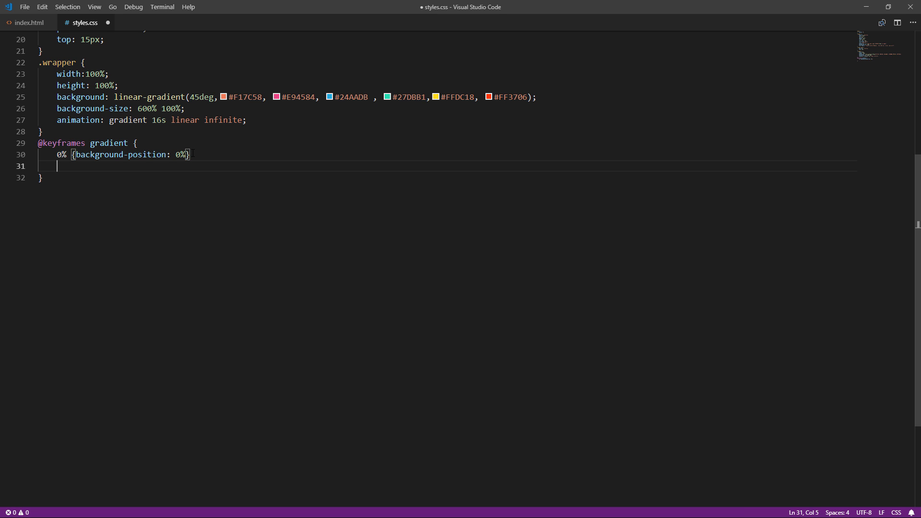
text(100% {background-position: 0%})
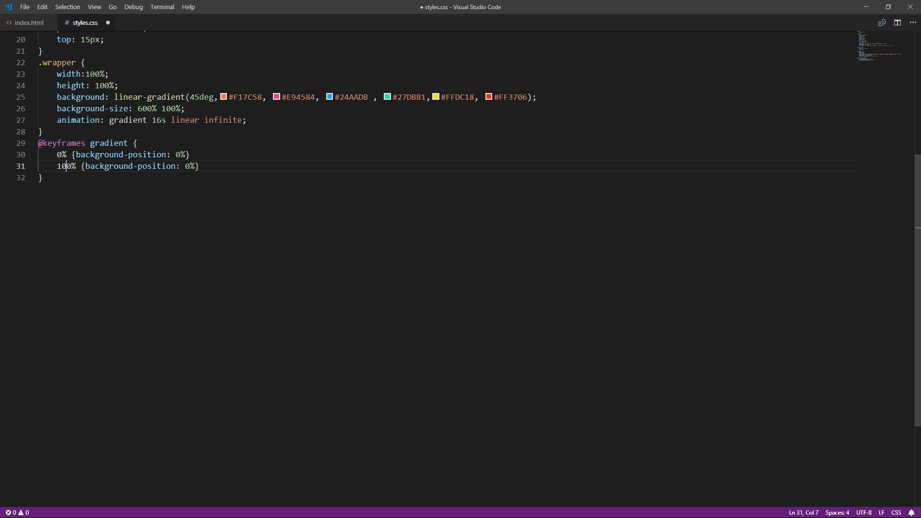
text(100)
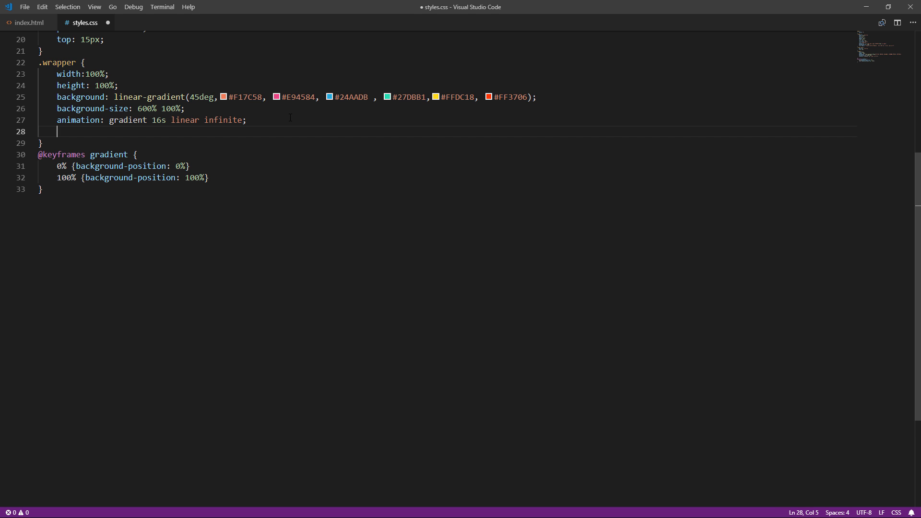
- Set animation-direction: alternate on .wrapper and save styles.css
text(animation-direction:)
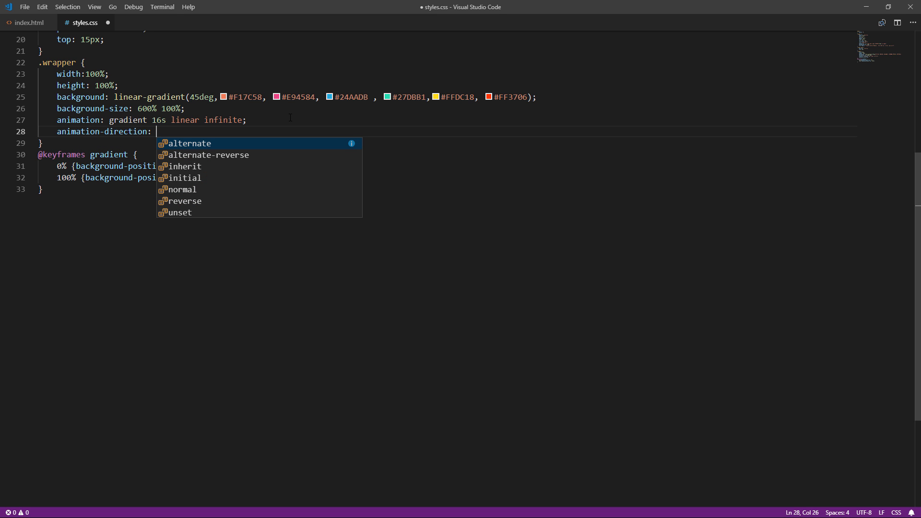
text(alternate;)
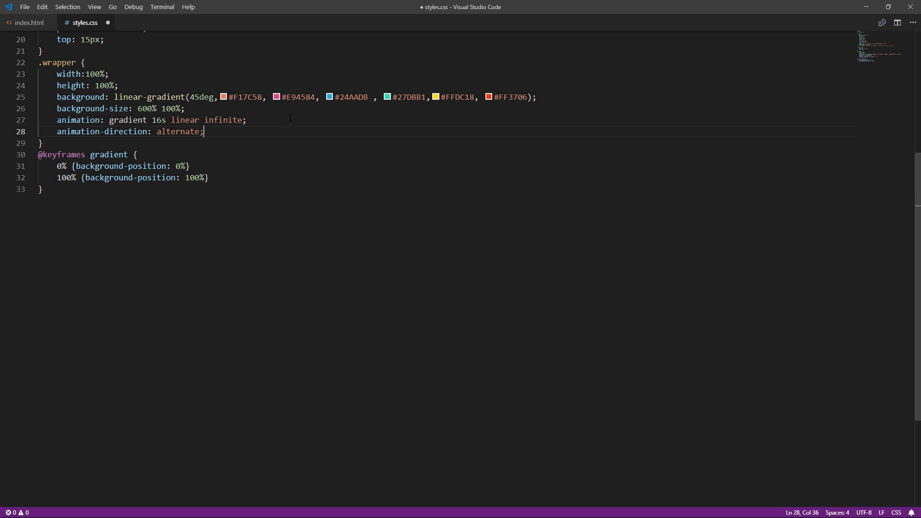
key(Ctrl+s)
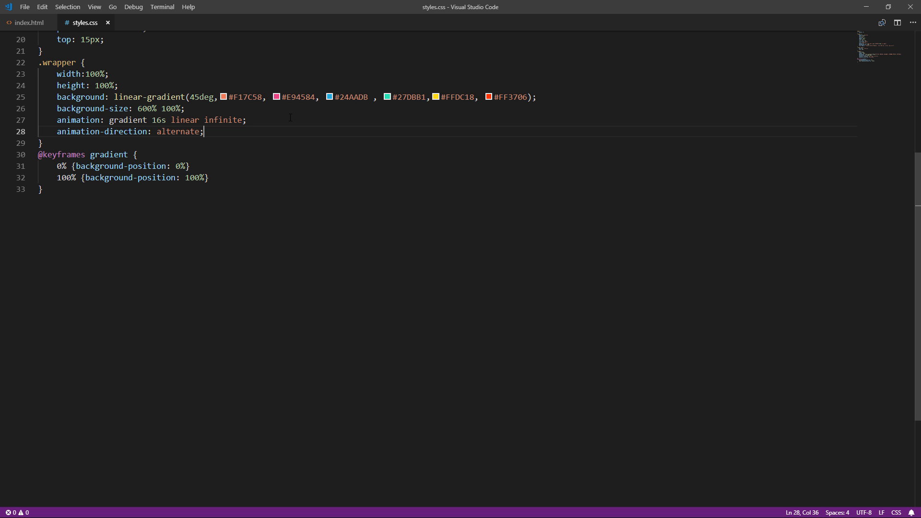